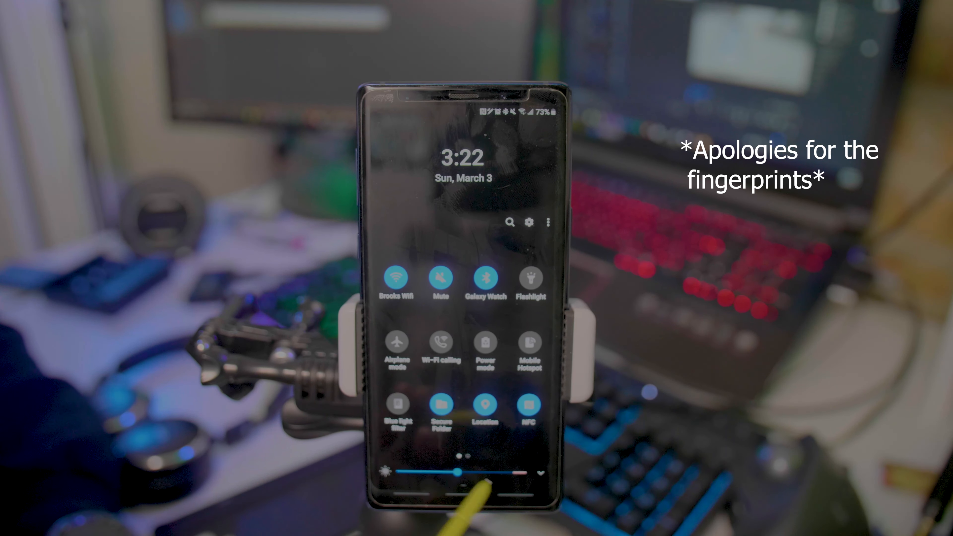
# - Connect the phone to the public xfinitywifi network from the Wi-Fi quick setting
pyautogui.click(396, 277)
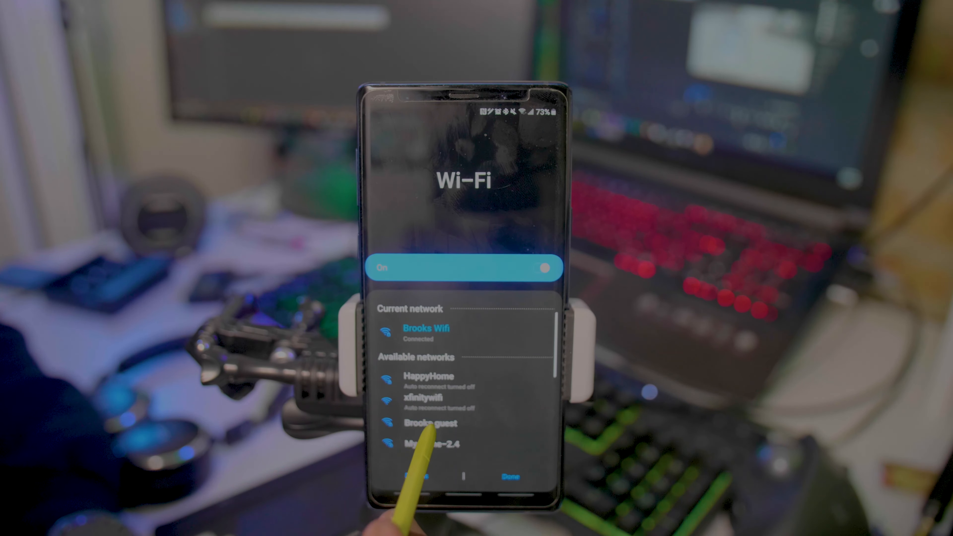
pyautogui.click(423, 398)
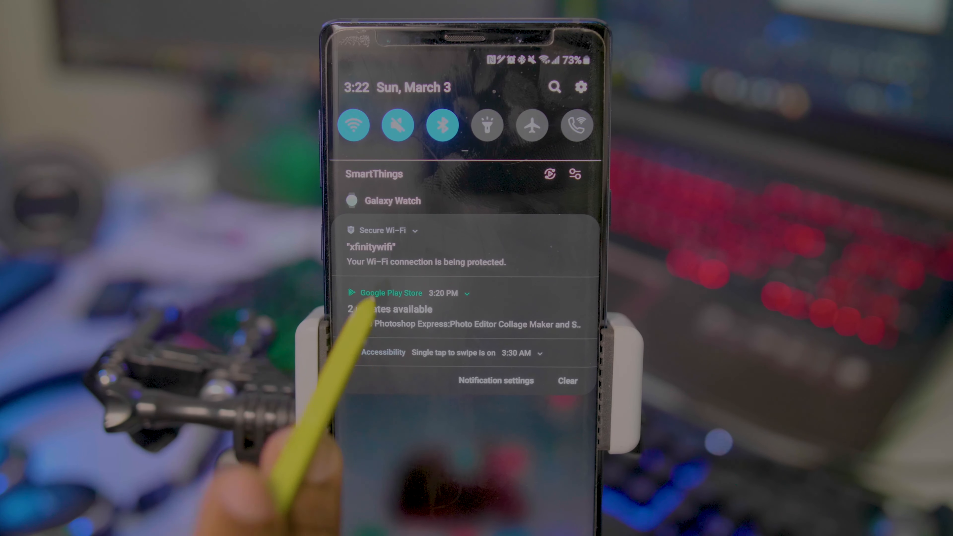
# - Go to the Advanced Wi-Fi settings page listing the Secure Wi-Fi option
pyautogui.click(354, 125)
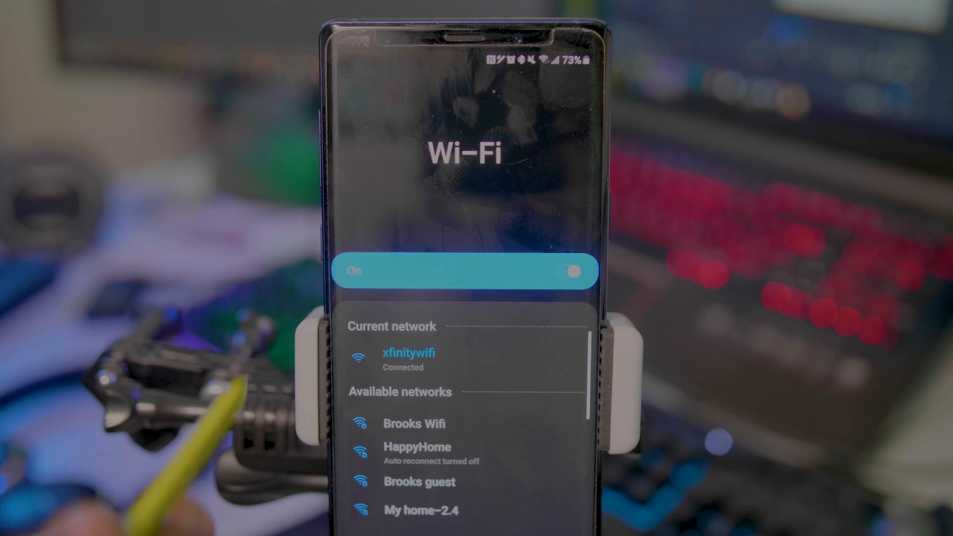
pyautogui.scroll(-3)
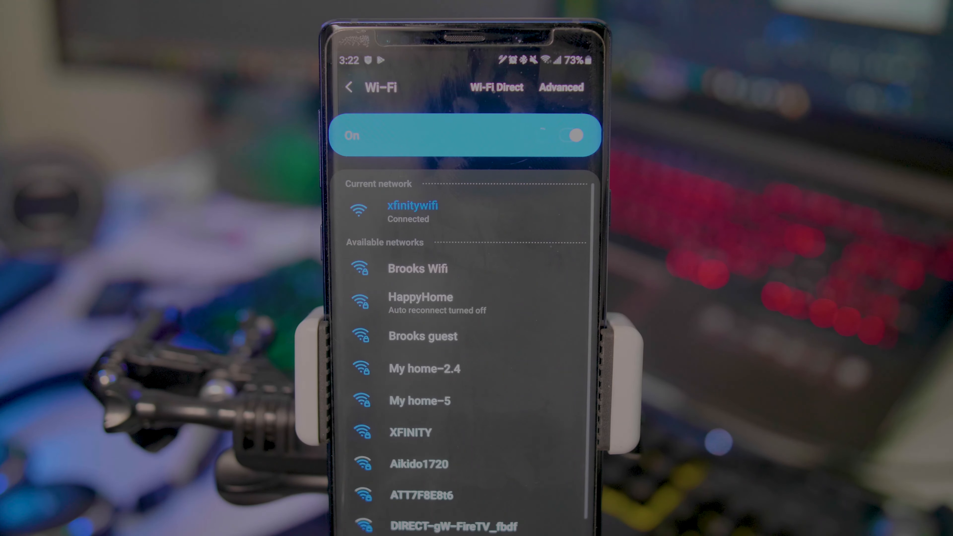
pyautogui.click(561, 87)
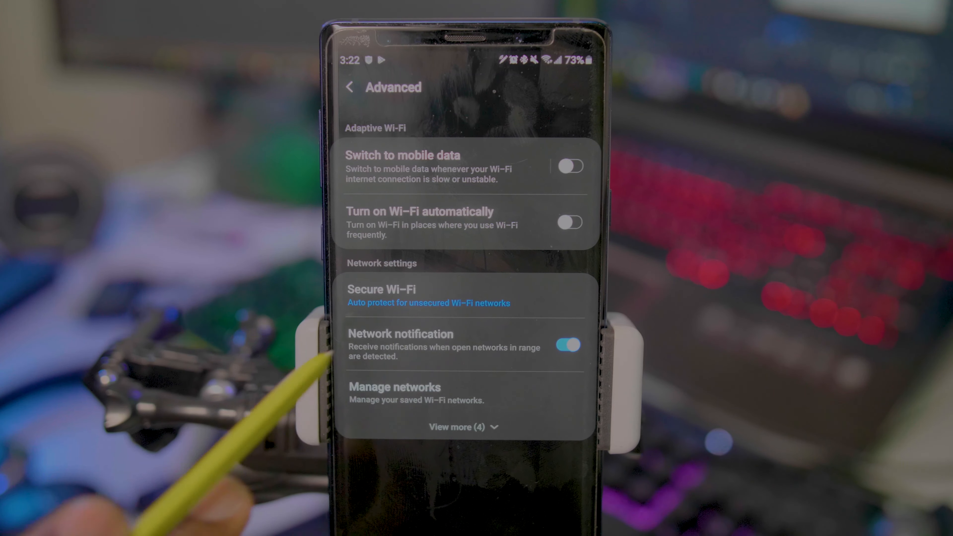
# - View the Secure Wi-Fi status (Protected, 17 of 28 days left) and its protection plans
pyautogui.click(382, 290)
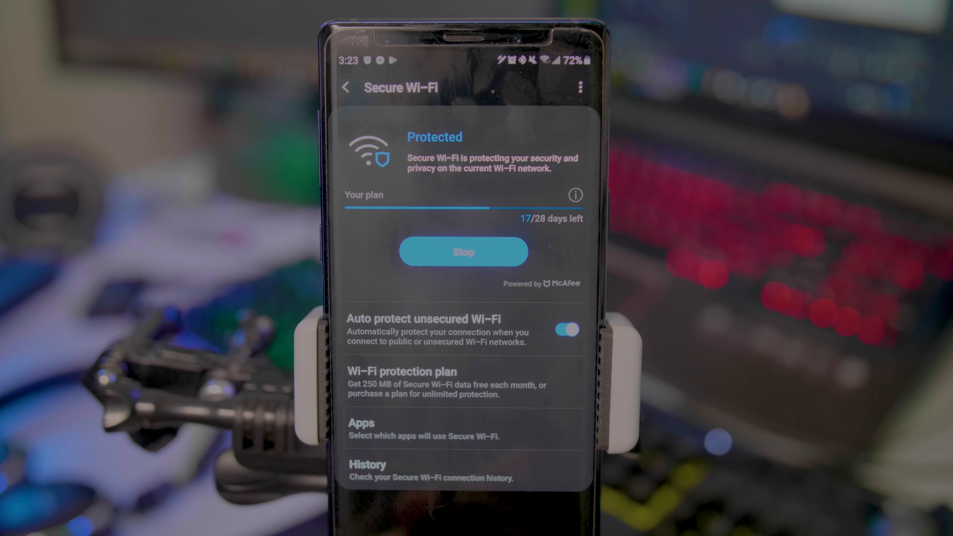
pyautogui.click(401, 382)
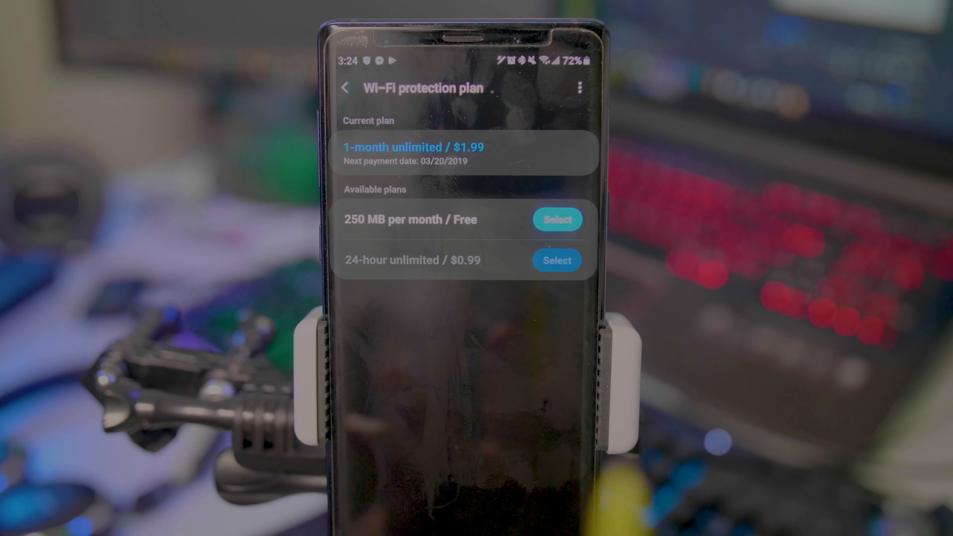
# - View the Trusted Wi-Fi networks list with Brooks Wifi and HappyHome entries
pyautogui.click(344, 89)
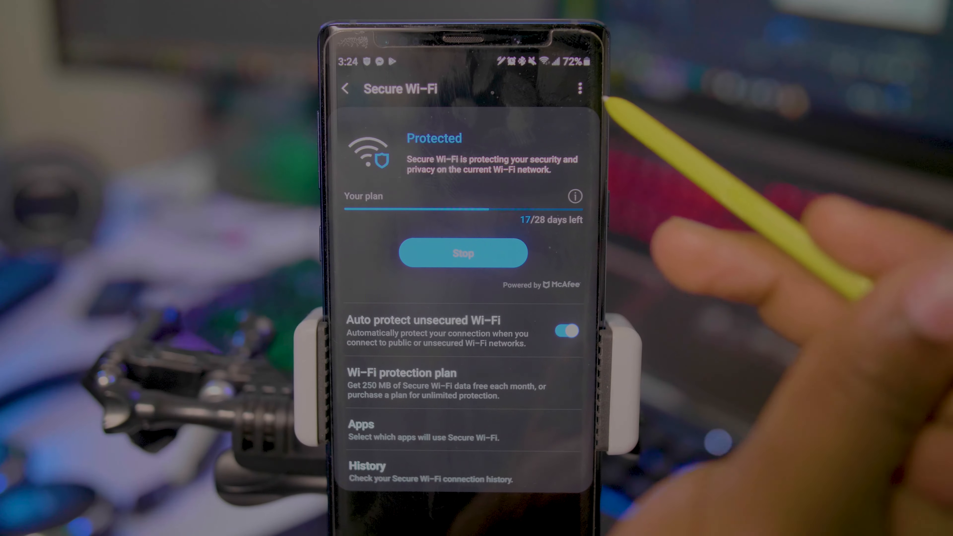
pyautogui.click(580, 89)
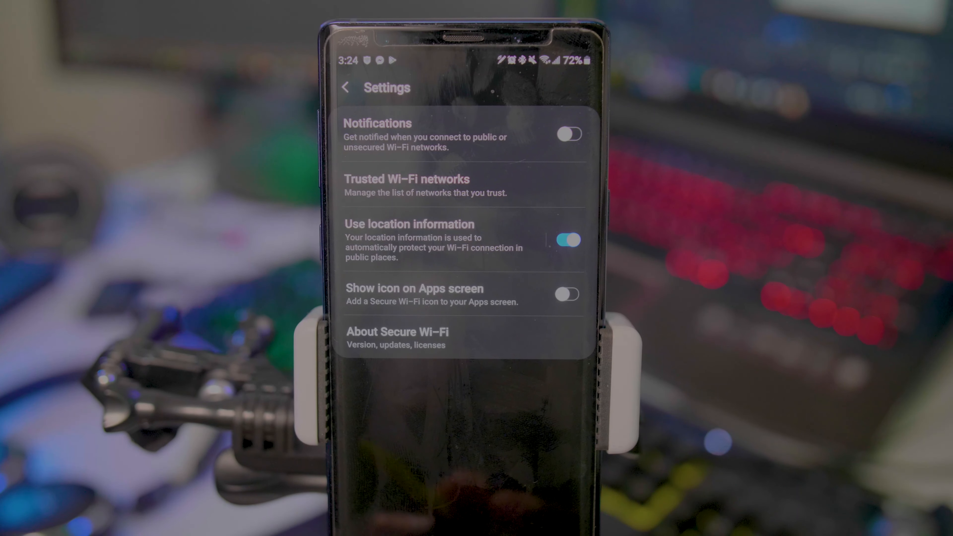
pyautogui.click(406, 179)
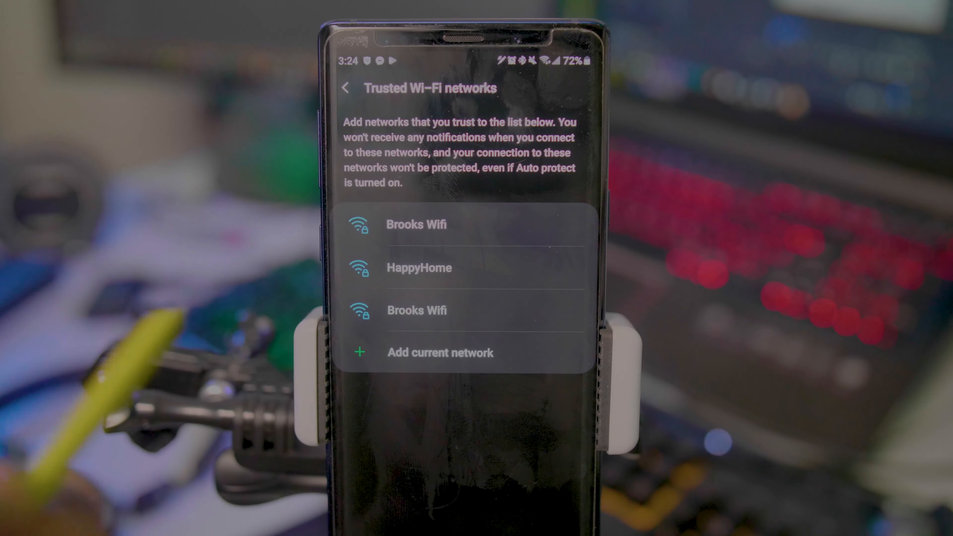